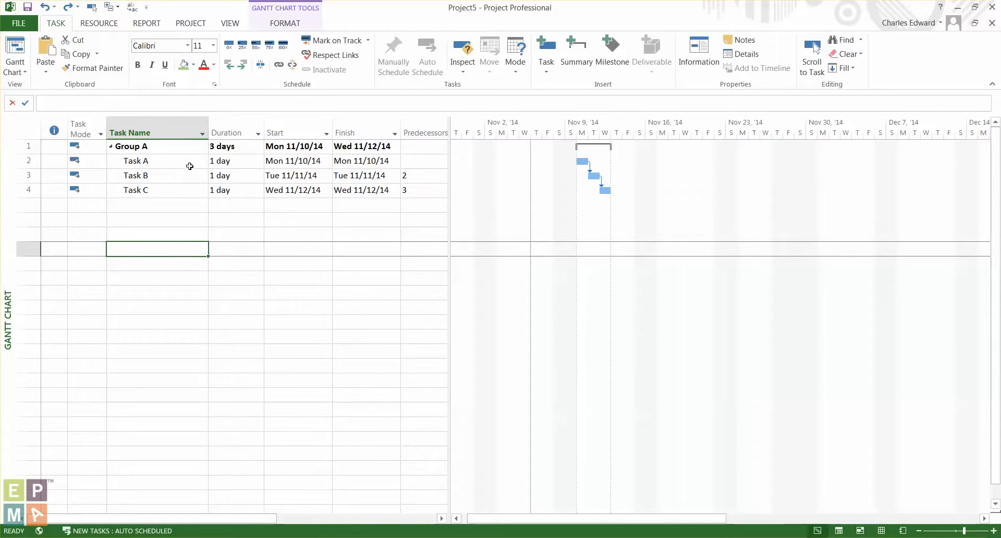
mouse_move(192, 167)
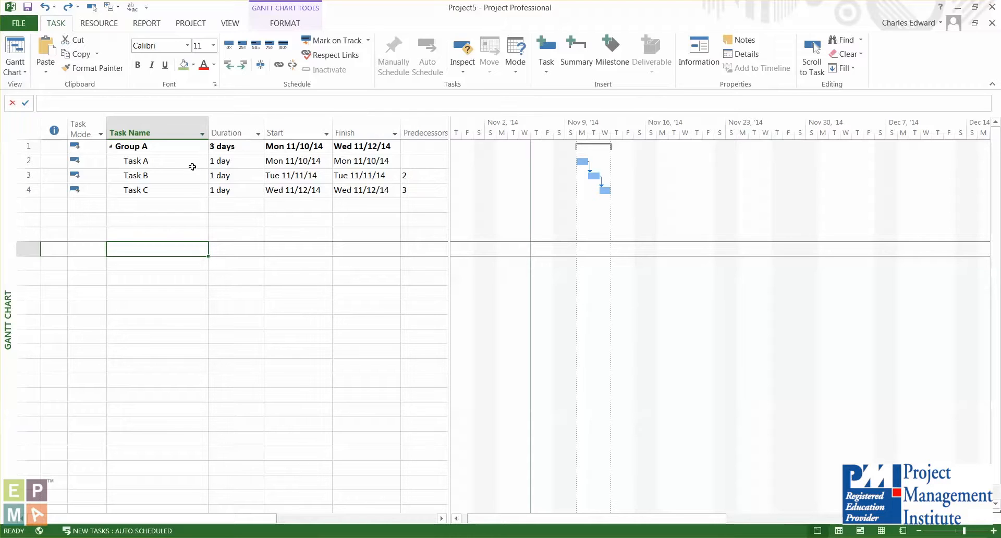
mouse_move(191, 162)
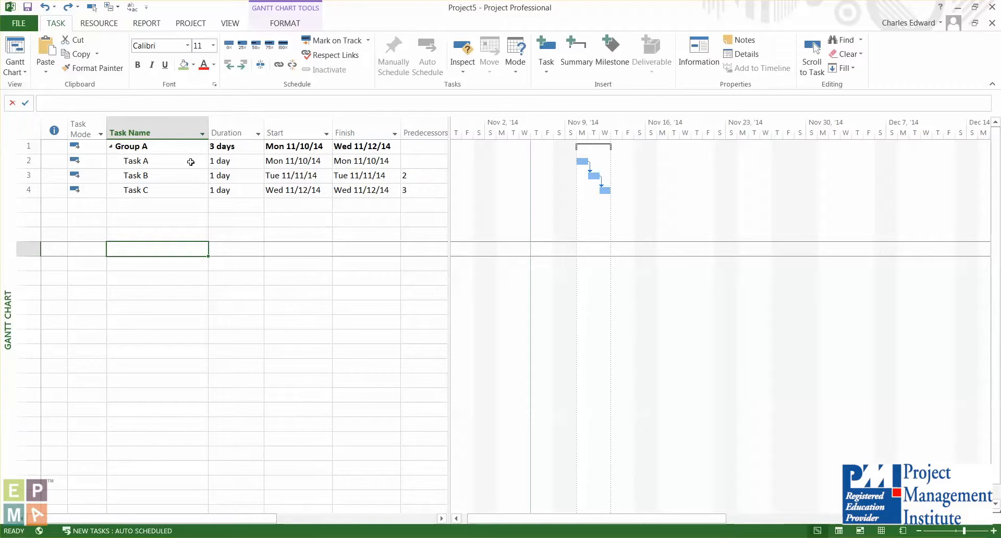
Step: Set Task A's duration to 2 days, shifting Tasks B, C and Group A later
left_click(135, 161)
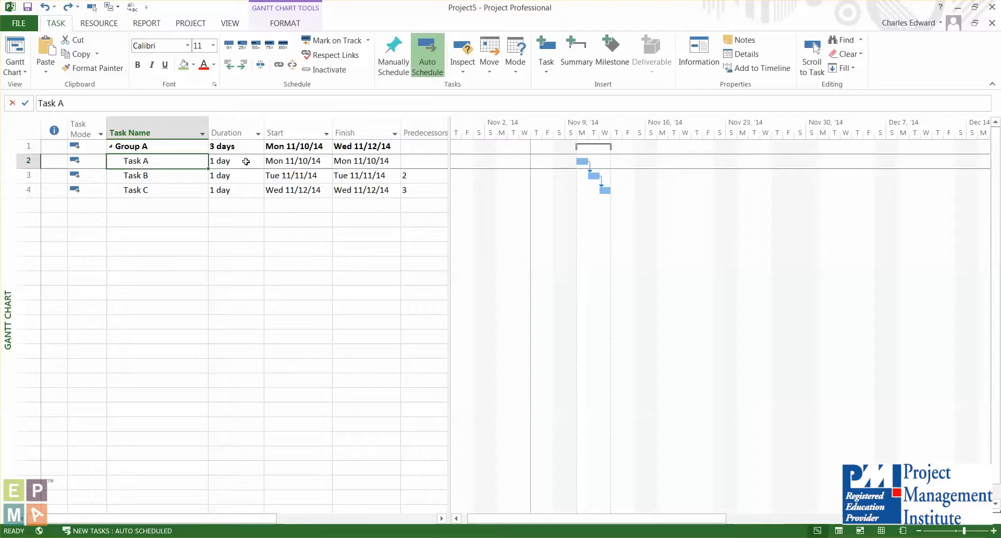
type("2 days")
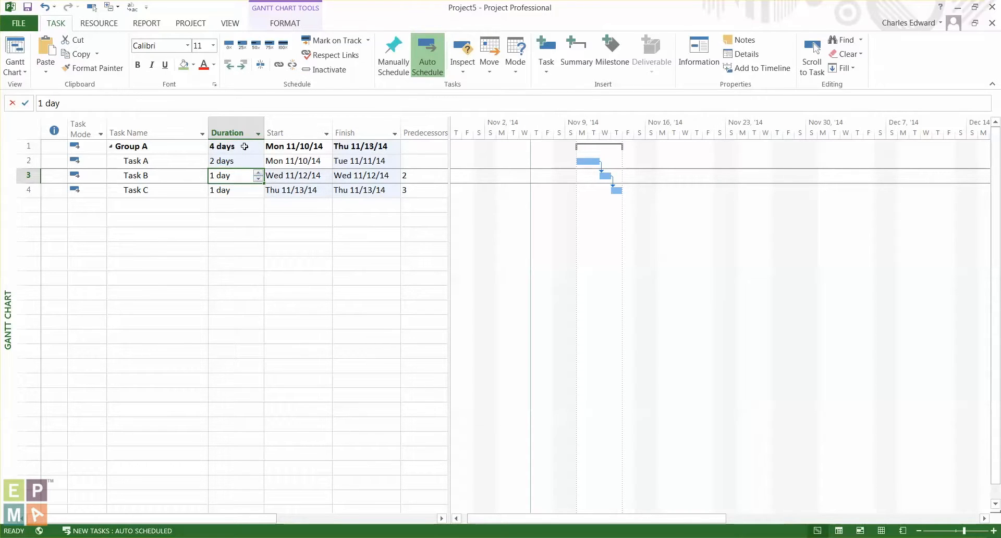
mouse_move(248, 160)
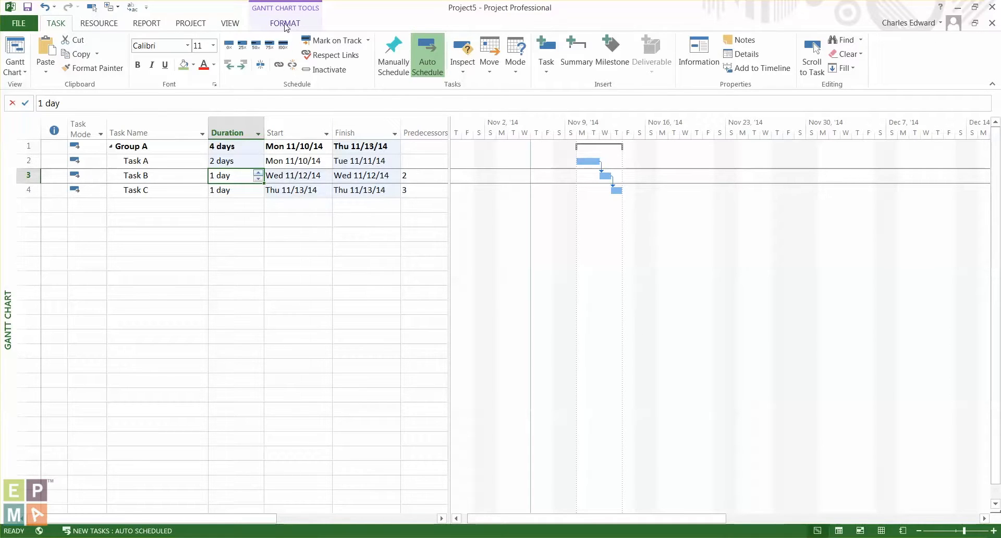
Step: In Text Styles, give the Changed Cells item a dark orange background colour
left_click(285, 23)
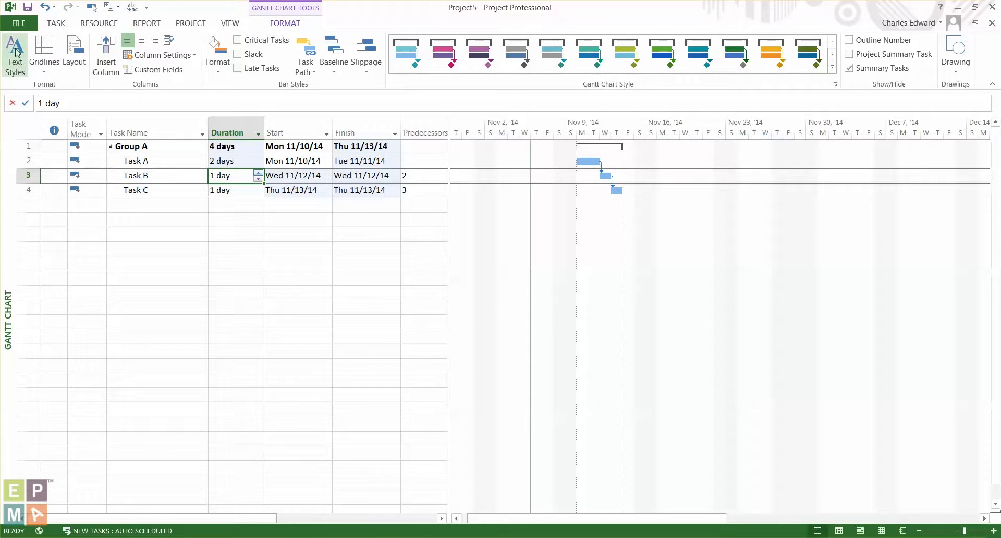
left_click(14, 57)
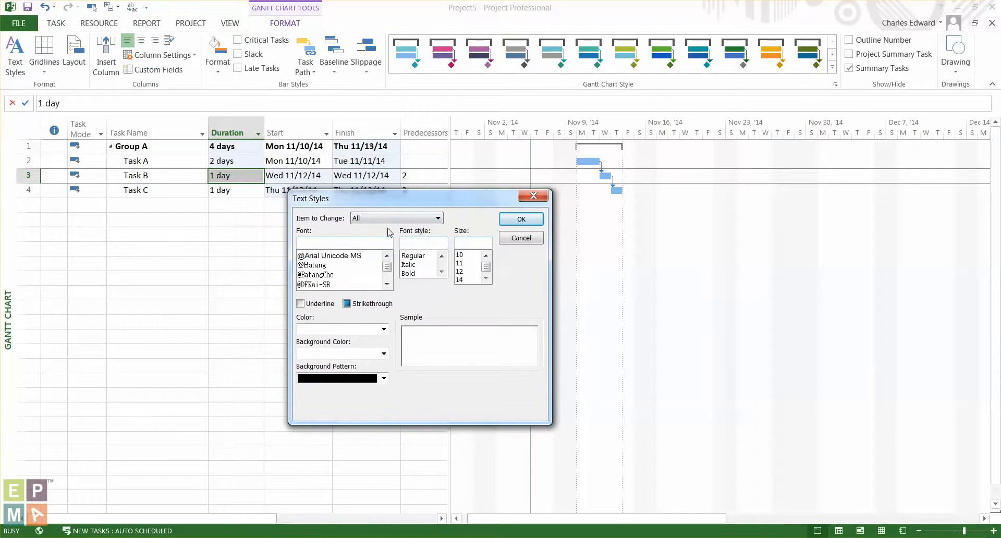
left_click(438, 218)
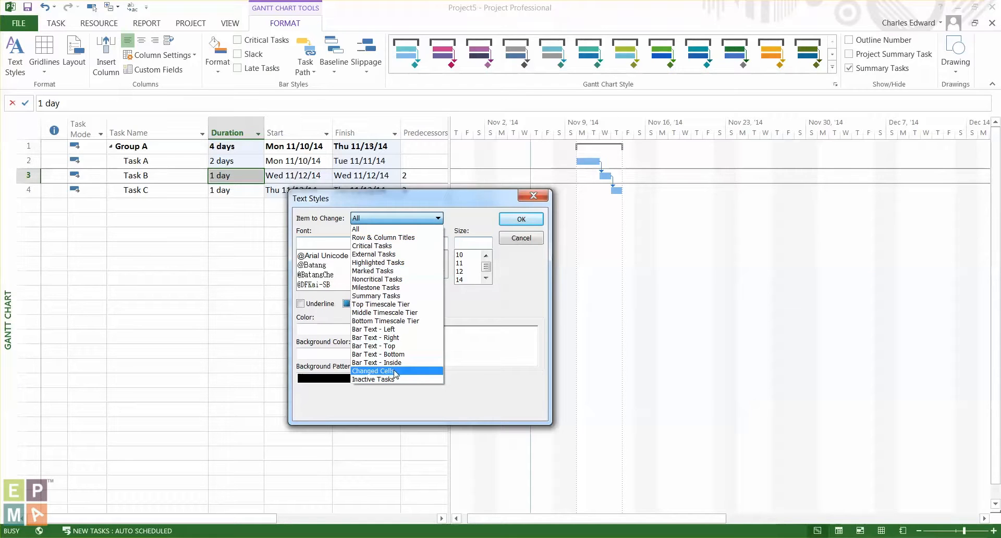
left_click(372, 371)
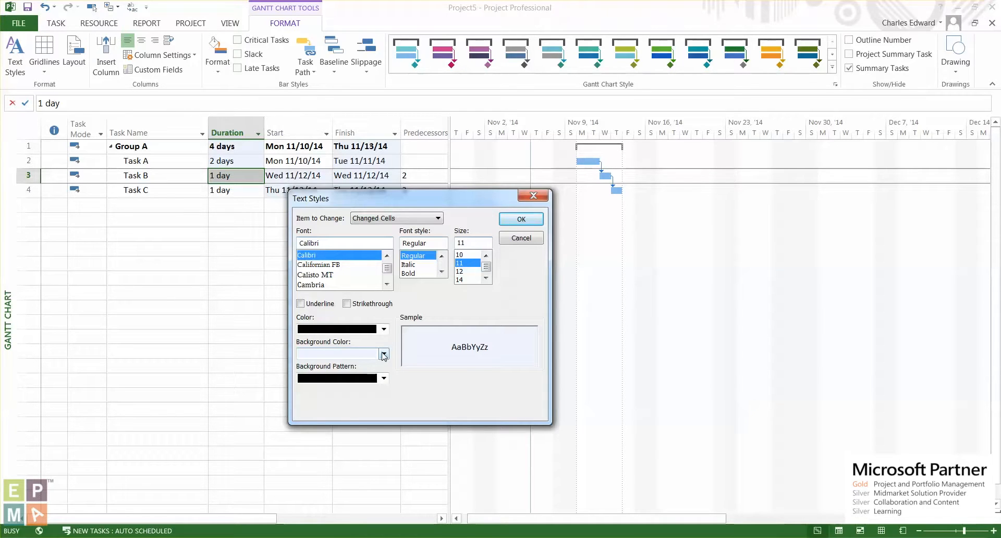
left_click(383, 353)
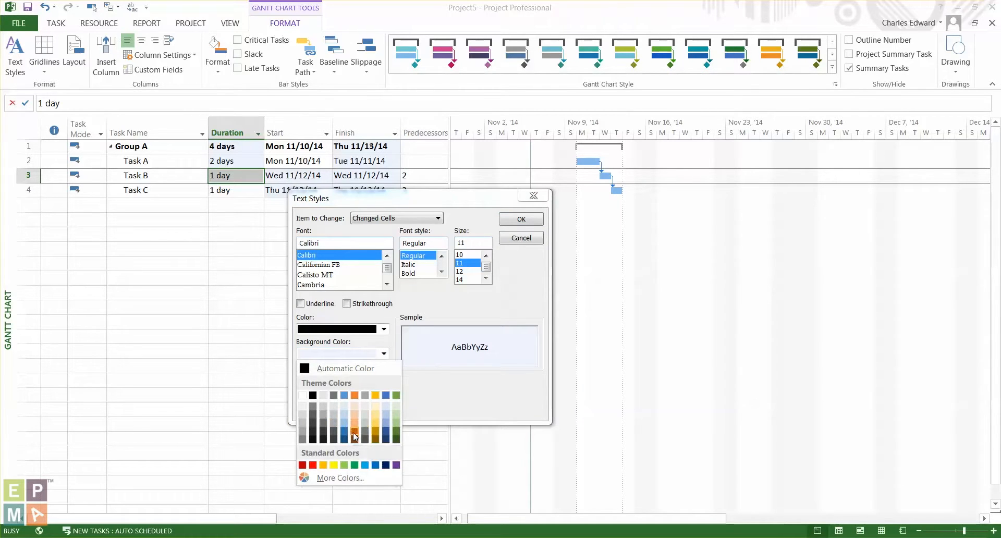
left_click(354, 436)
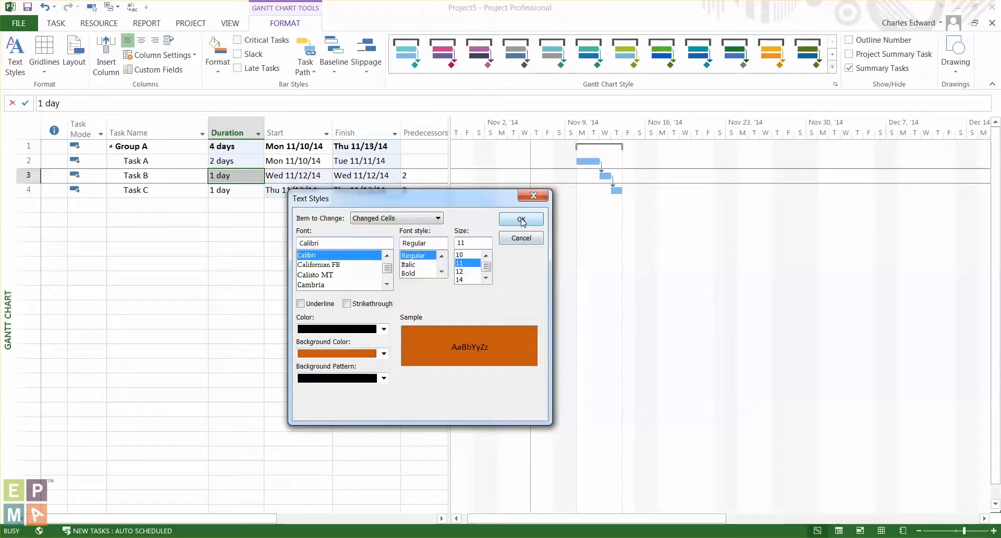
Step: Confirm the new changed-cell style and lengthen Task A to 3 days, shading affected cells orange
left_click(519, 219)
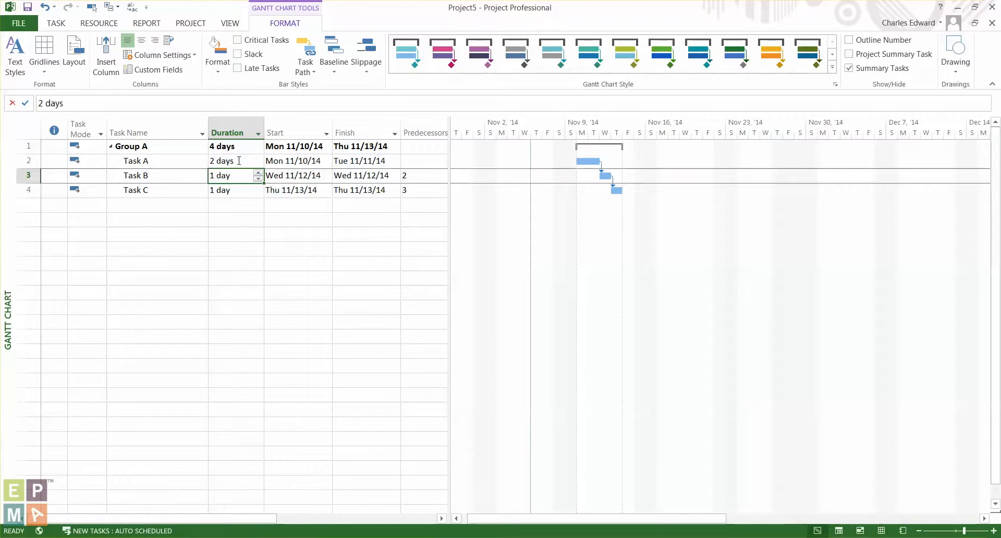
left_click(230, 161)
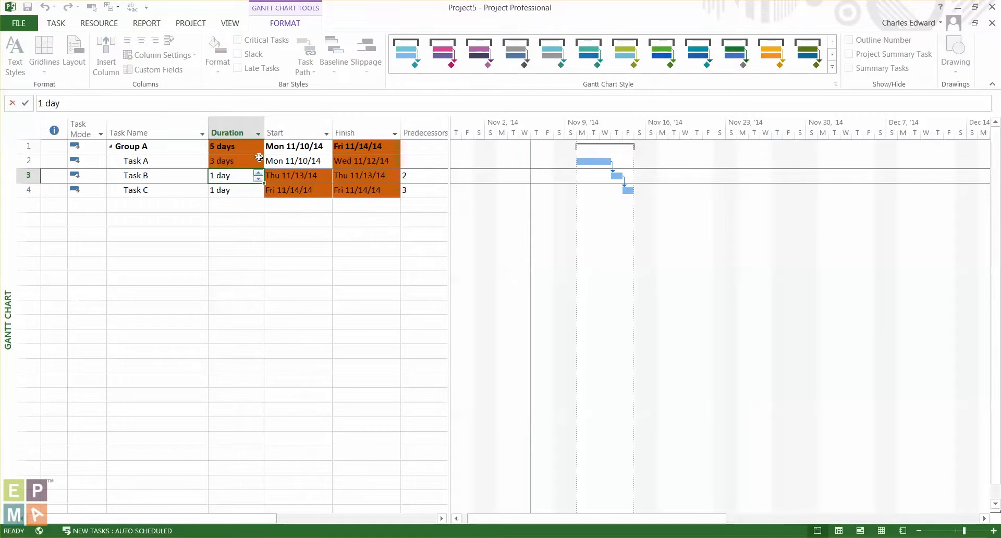
left_click(849, 68)
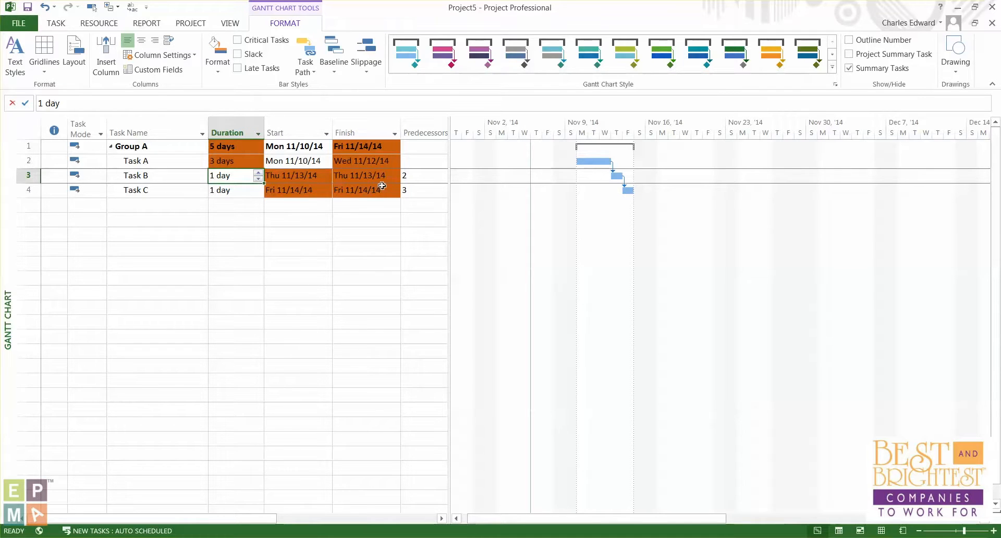
mouse_move(381, 186)
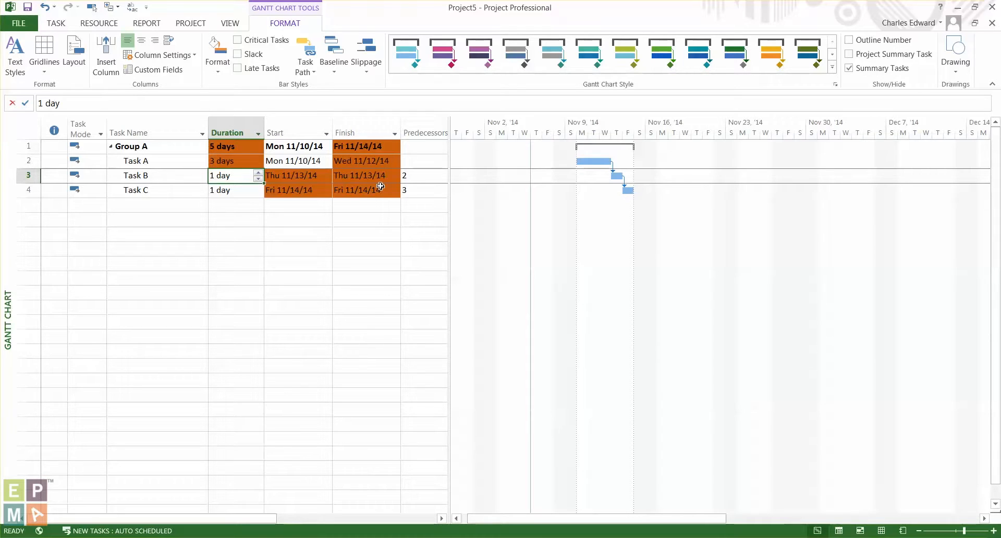
mouse_move(371, 161)
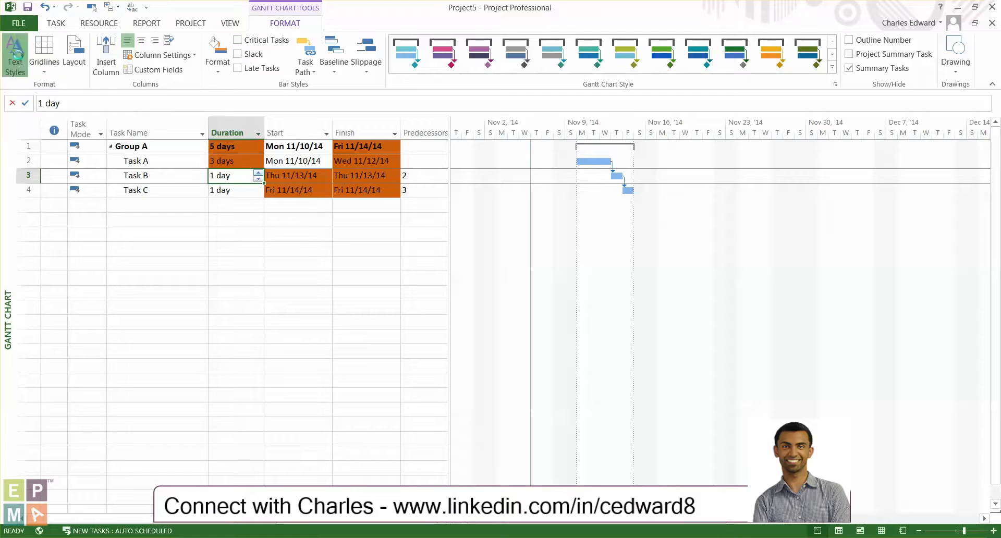
left_click(13, 53)
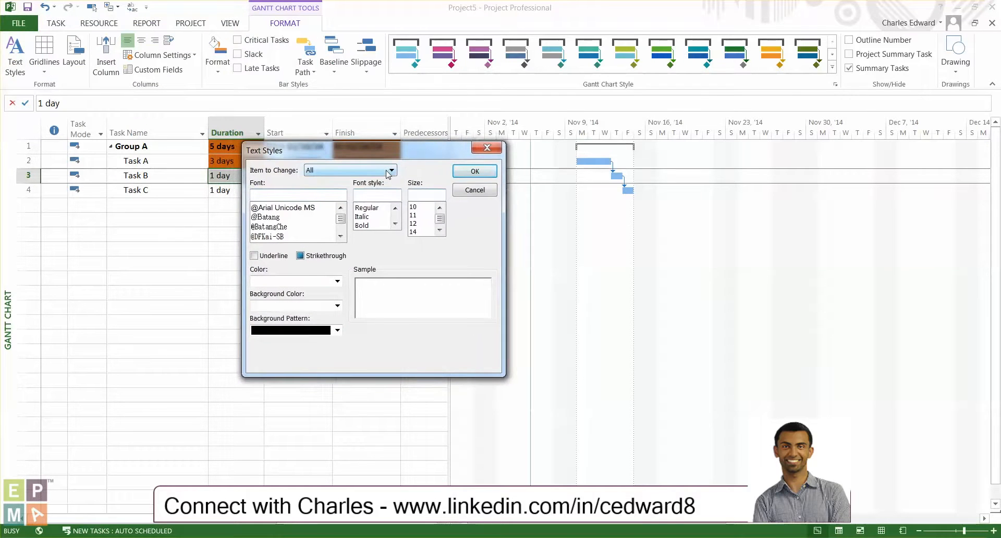
left_click(391, 170)
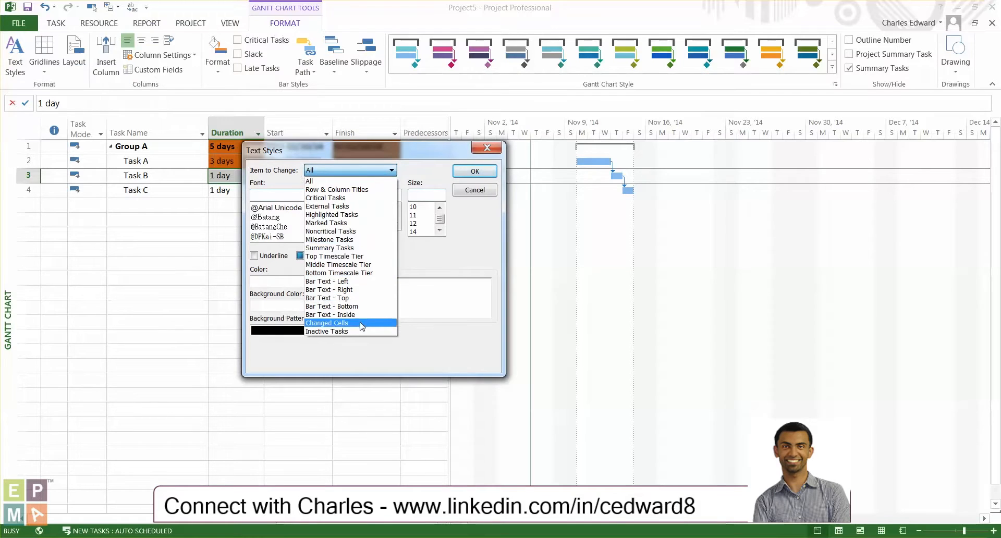
left_click(326, 323)
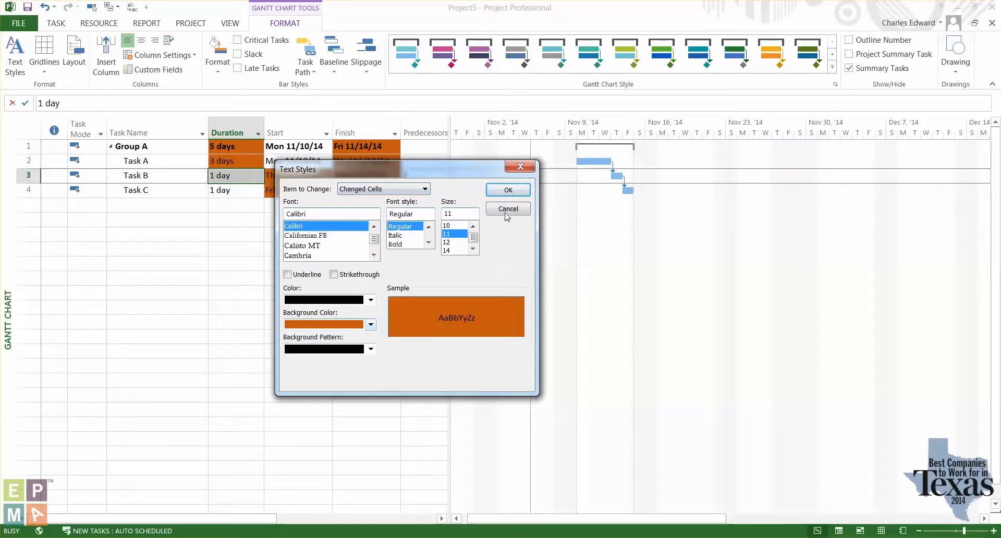
left_click(507, 208)
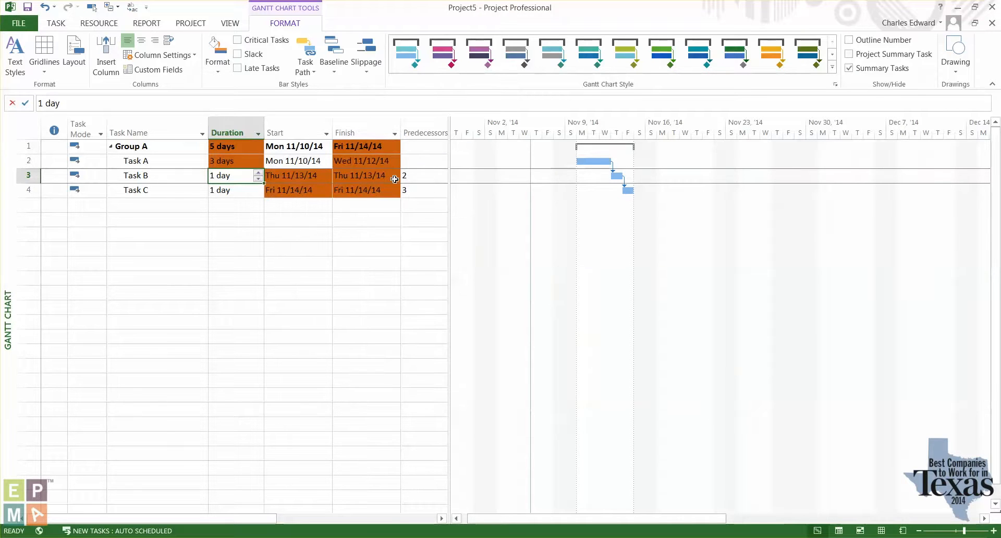